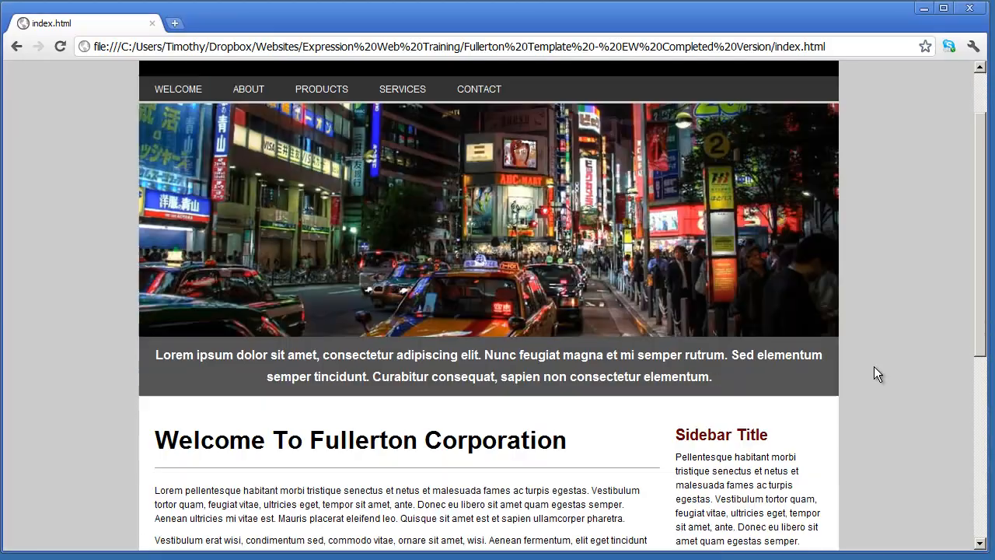
- Navigate to the About page and scroll down to its thumbnail gallery
{"action": "scroll", "scroll_direction": "down", "scroll_amount": 3}
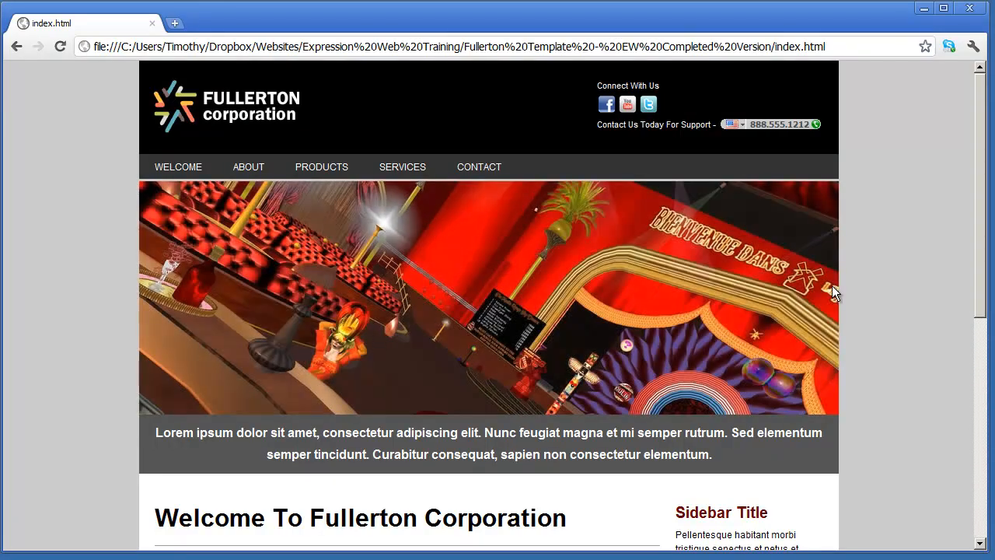
{"action": "left_click", "coordinate": [248, 166]}
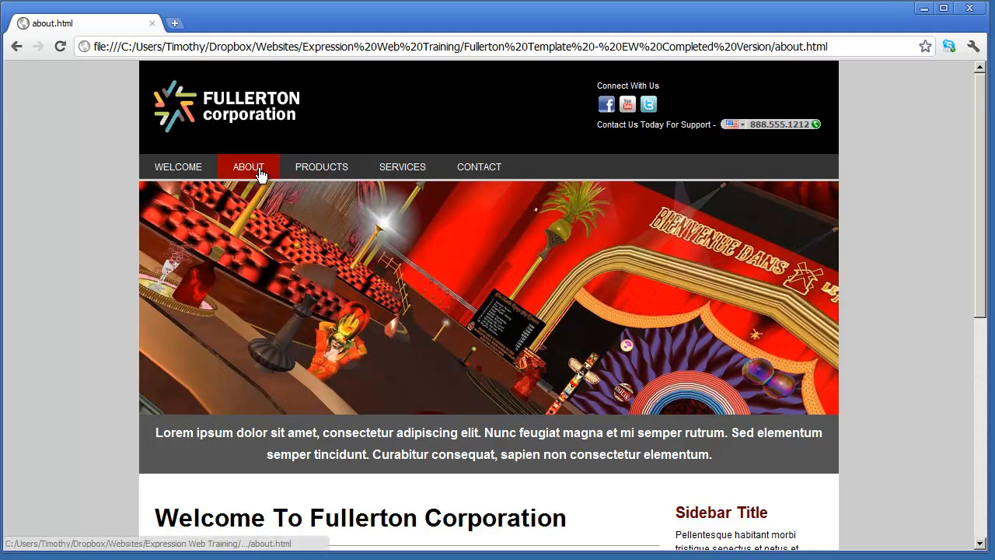
{"action": "left_click", "coordinate": [248, 166]}
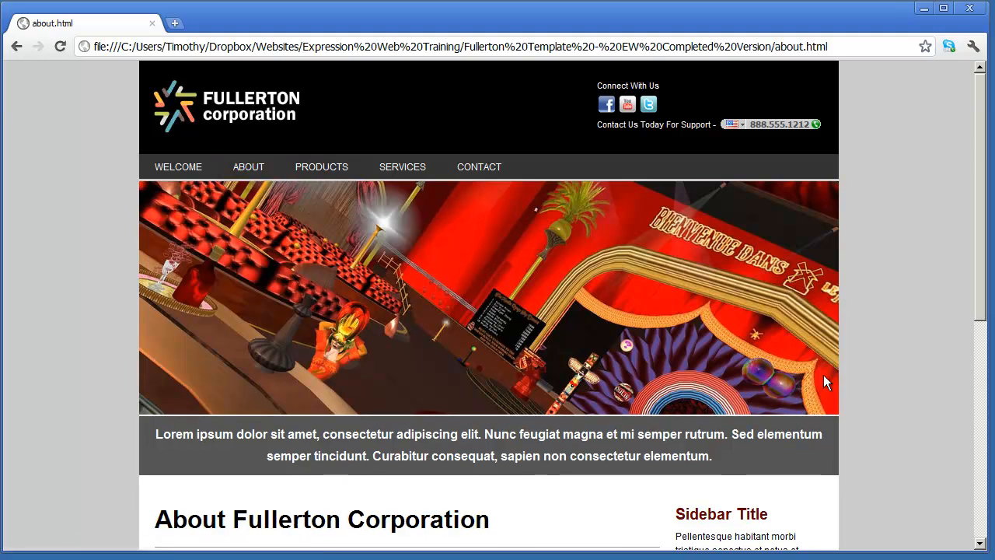
{"action": "scroll", "scroll_direction": "down", "scroll_amount": 3}
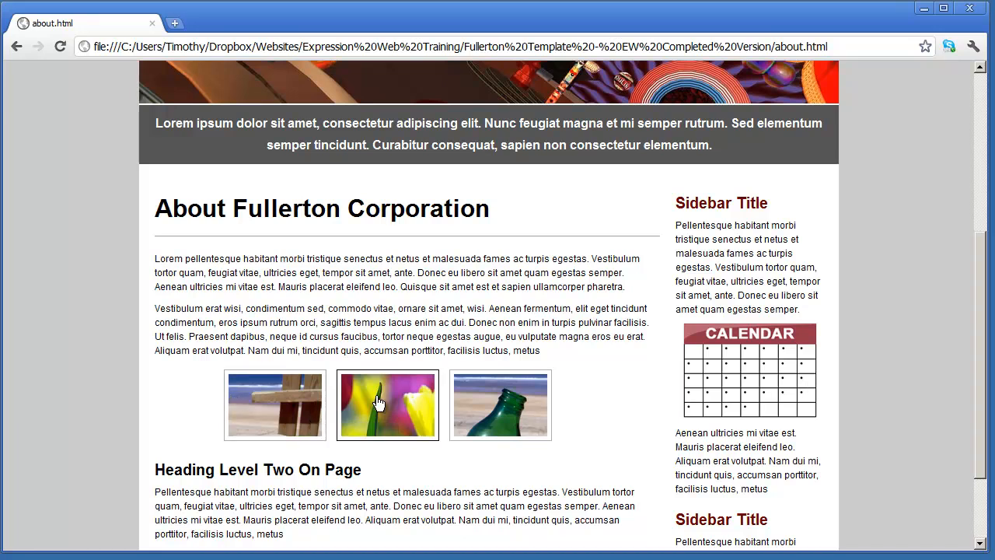
{"action": "mouse_move", "coordinate": [500, 402]}
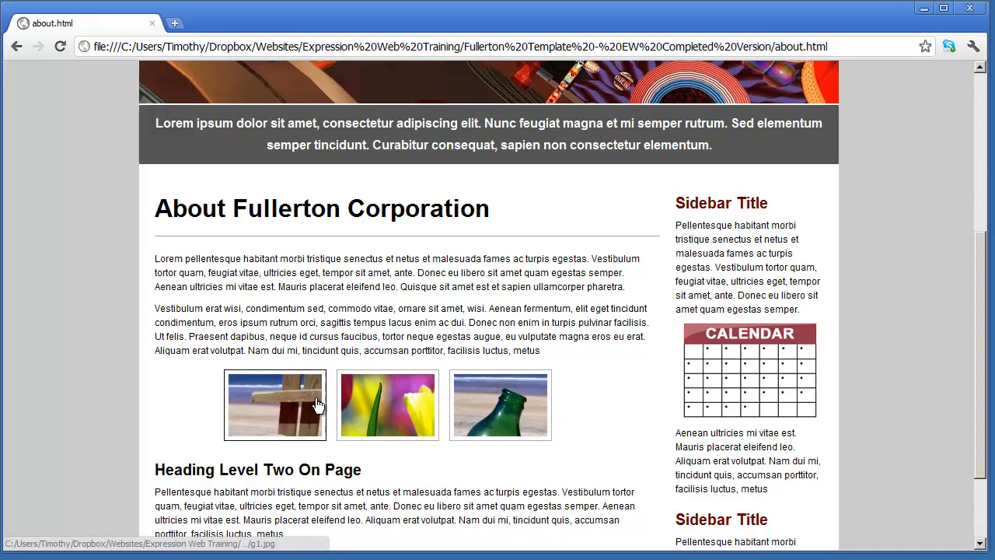
{"action": "mouse_move", "coordinate": [266, 412]}
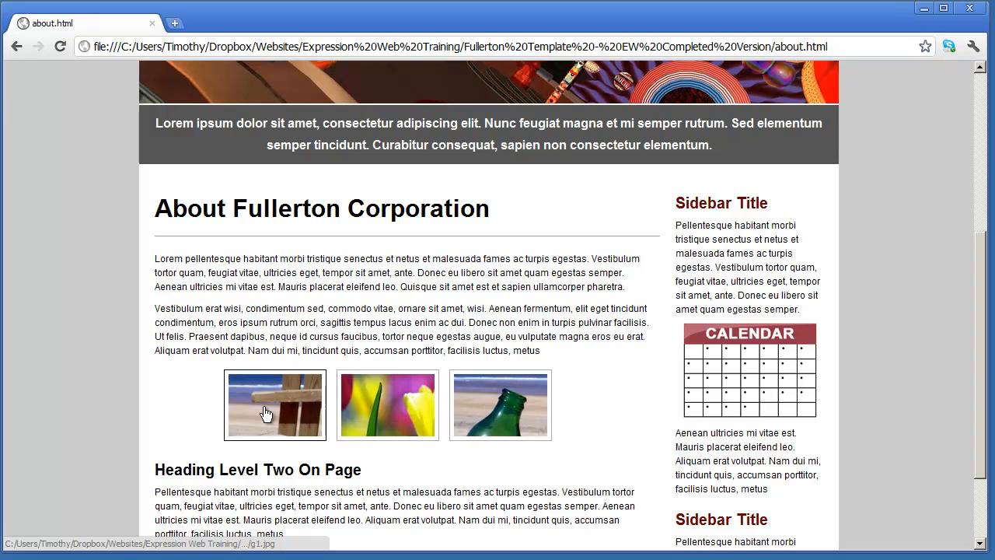
- Enlarge the first gallery photo in the lightbox overlay, then close it
{"action": "left_click", "coordinate": [273, 404]}
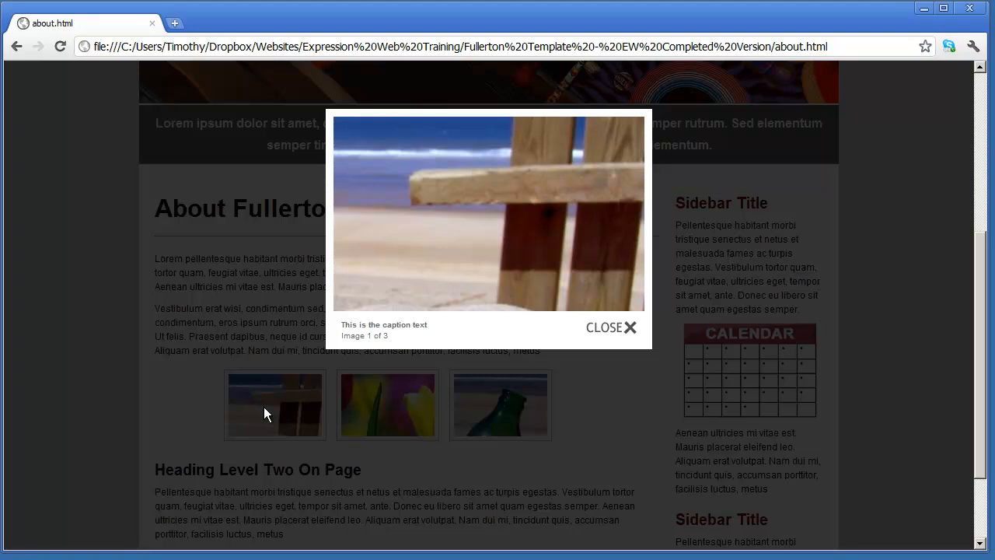
{"action": "left_click", "coordinate": [611, 326]}
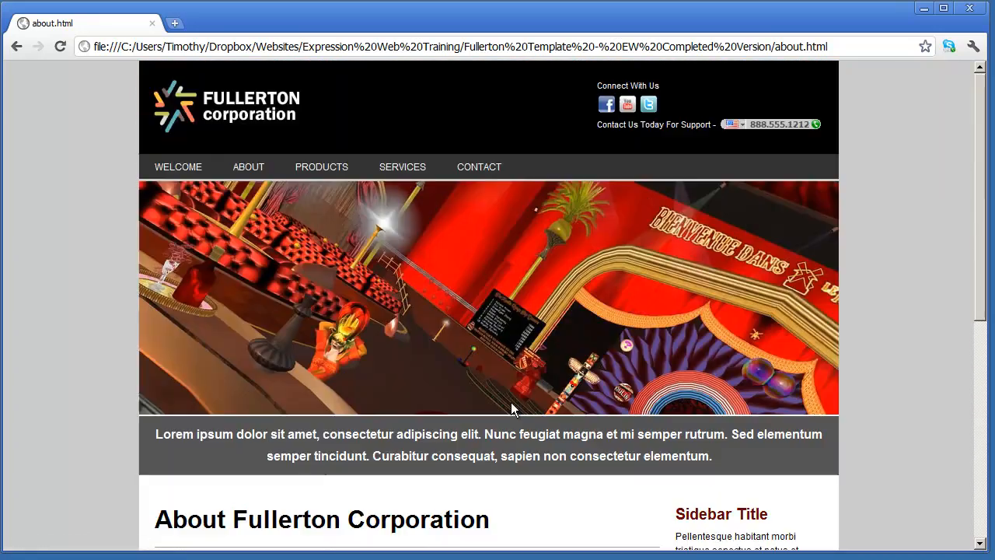
- View the Contact page's Name, Telephone, Email and Comments form, then return to the Welcome page
{"action": "left_click", "coordinate": [479, 166]}
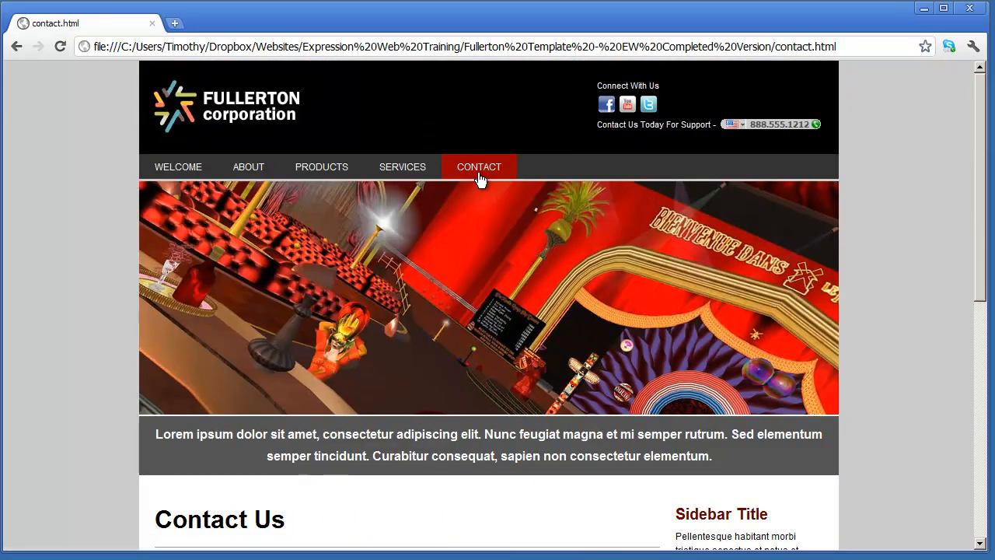
{"action": "scroll", "scroll_direction": "down", "scroll_amount": 3}
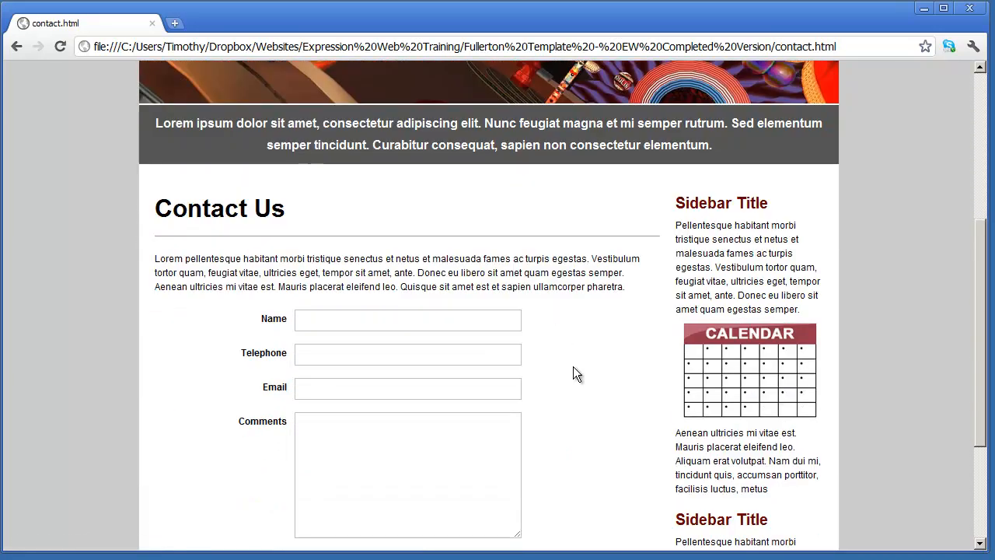
{"action": "scroll", "scroll_direction": "down", "scroll_amount": 3}
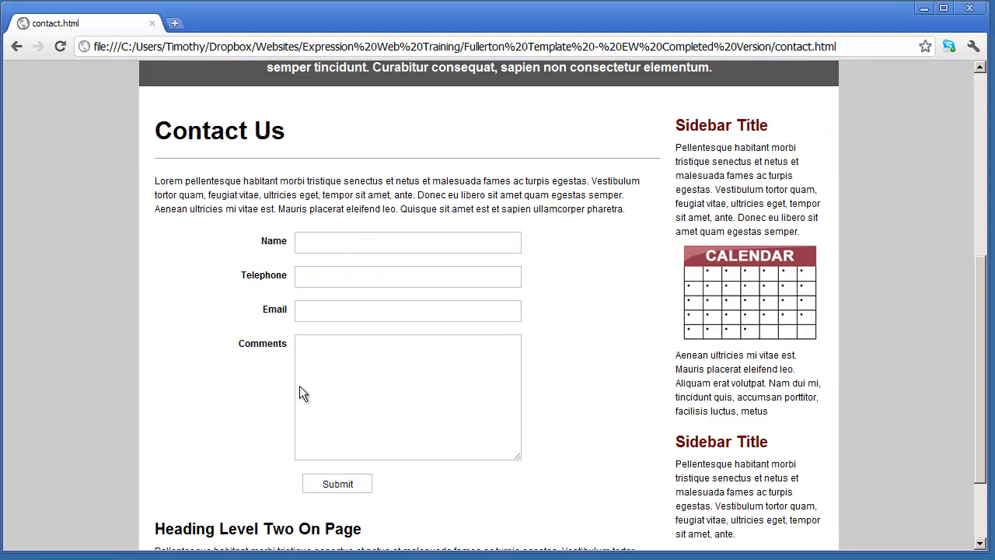
{"action": "mouse_move", "coordinate": [908, 426]}
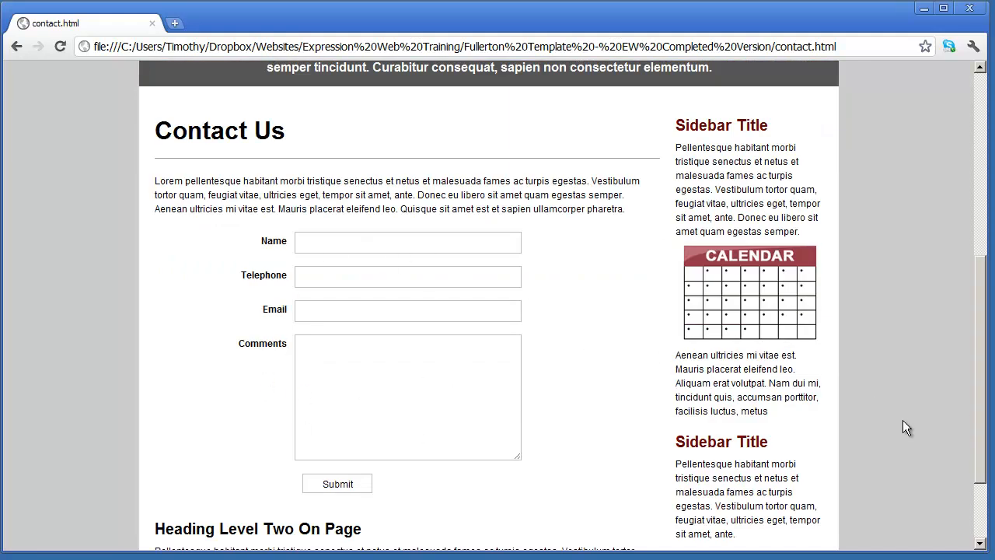
{"action": "scroll", "scroll_direction": "up", "scroll_amount": 3}
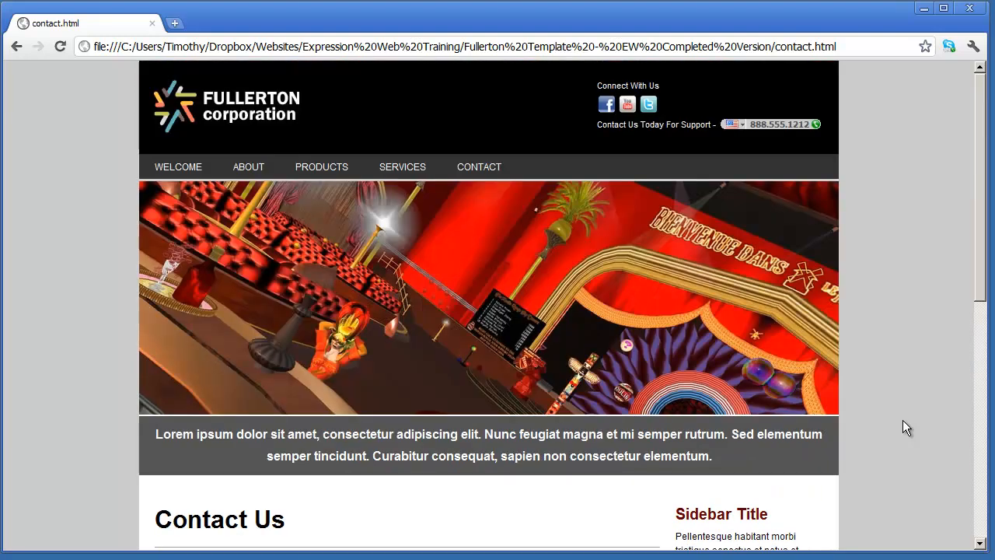
{"action": "left_click", "coordinate": [177, 166]}
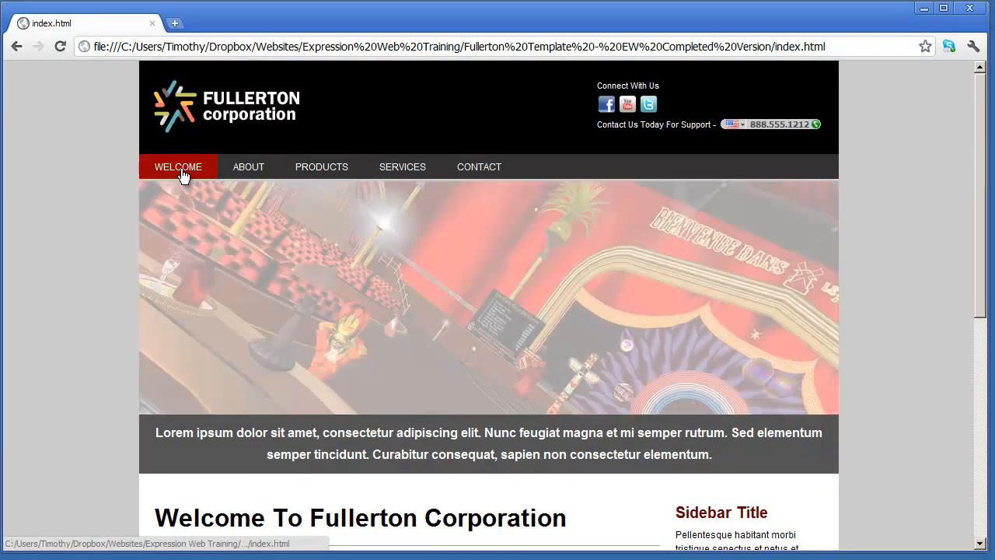
{"action": "mouse_move", "coordinate": [907, 266]}
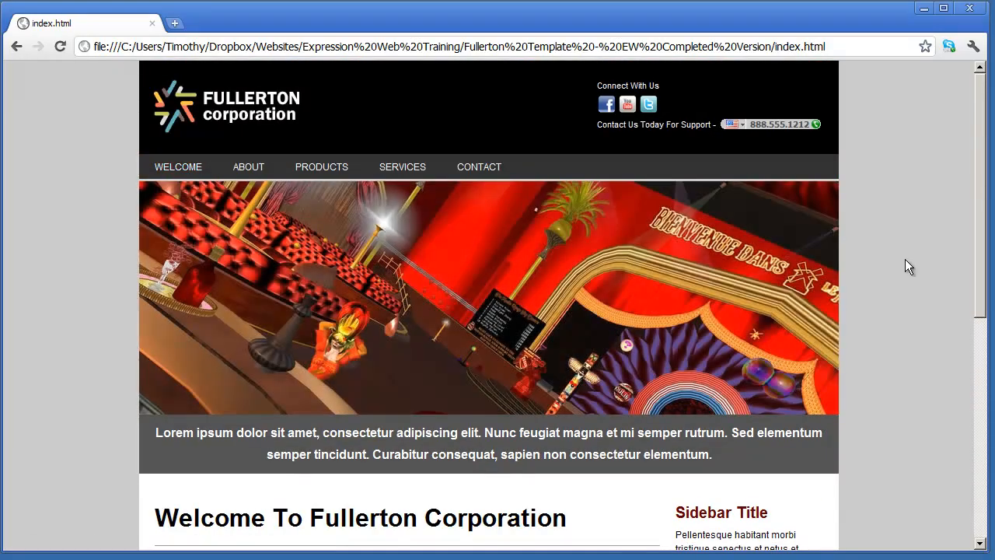